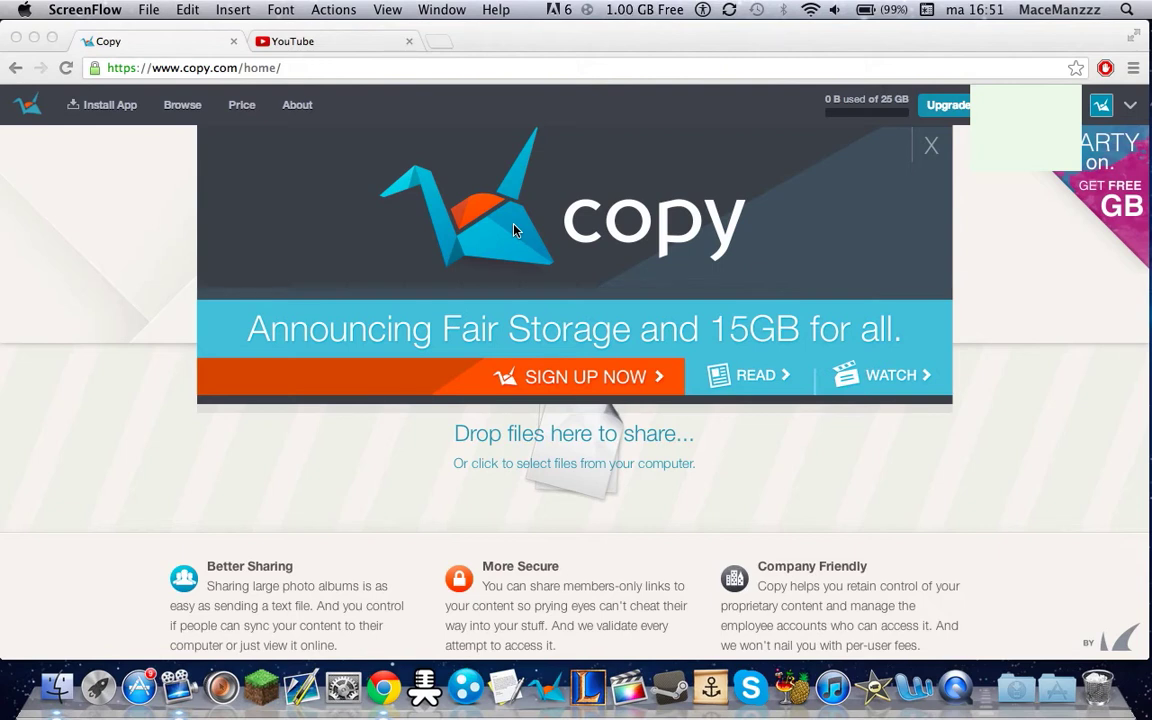
pyautogui.moveTo(460, 200)
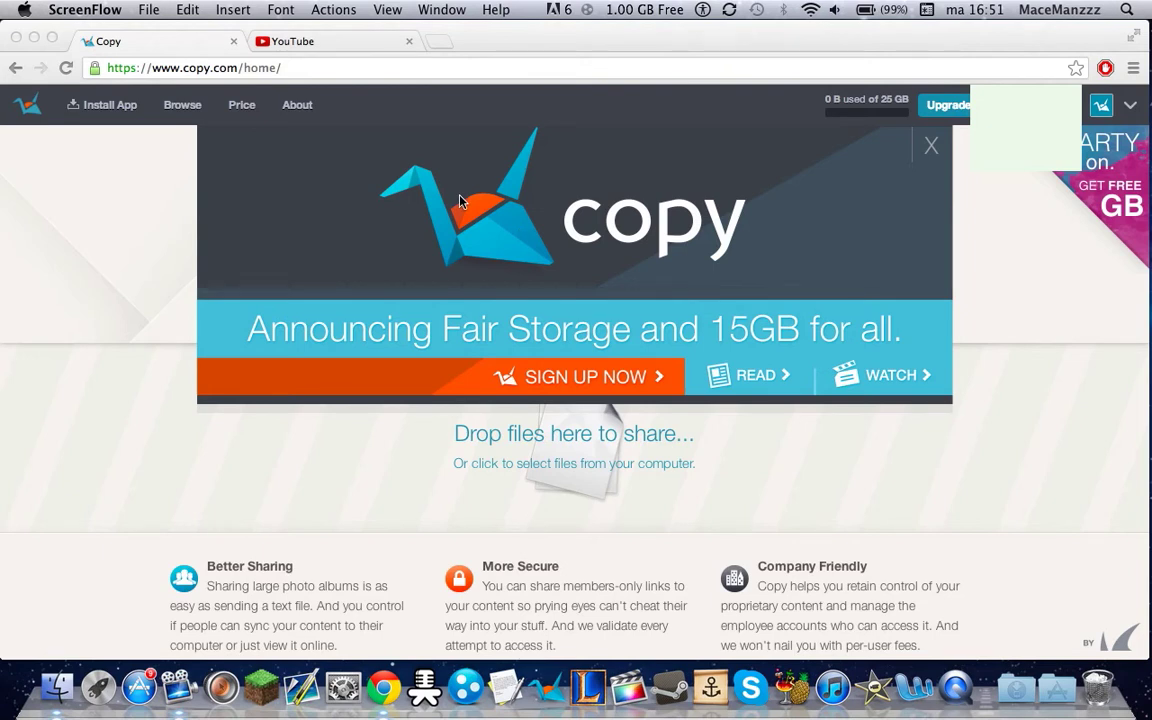
pyautogui.moveTo(462, 274)
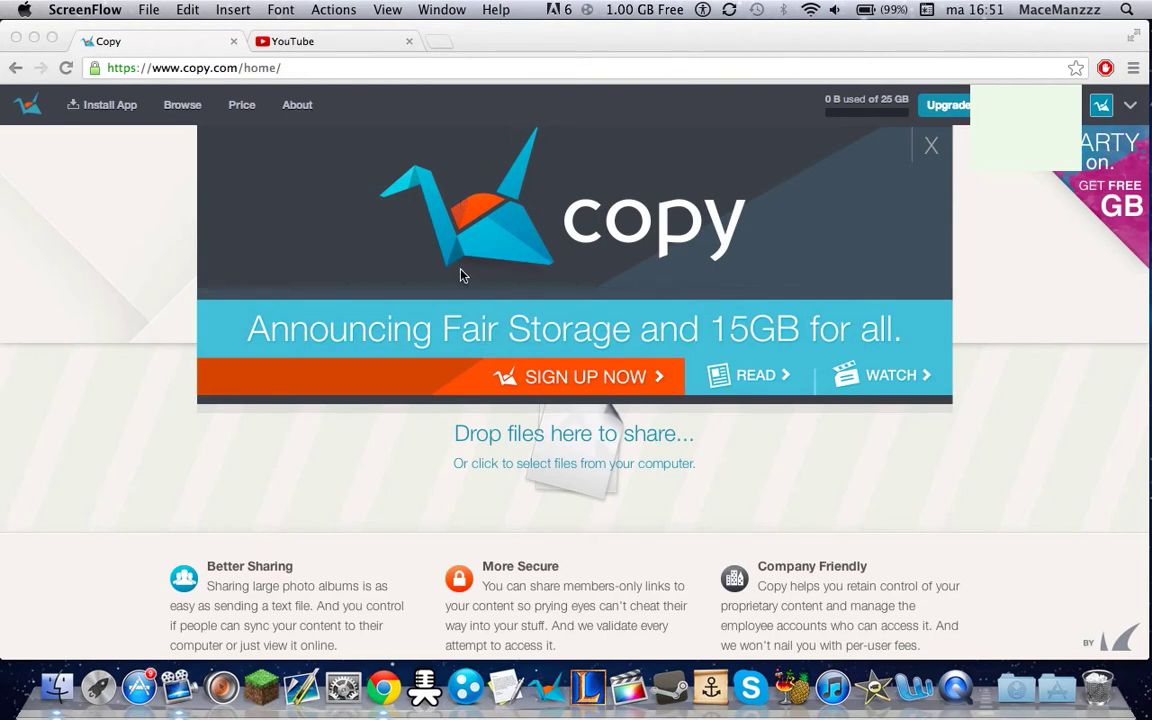
pyautogui.moveTo(606, 212)
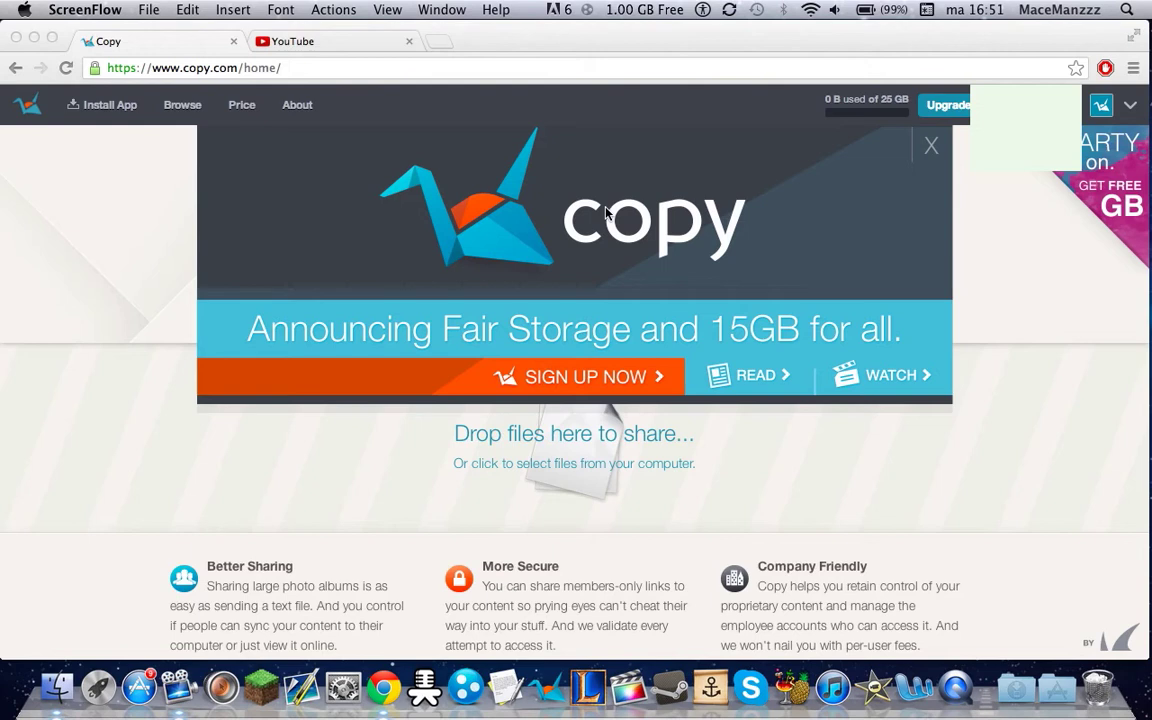
pyautogui.moveTo(584, 292)
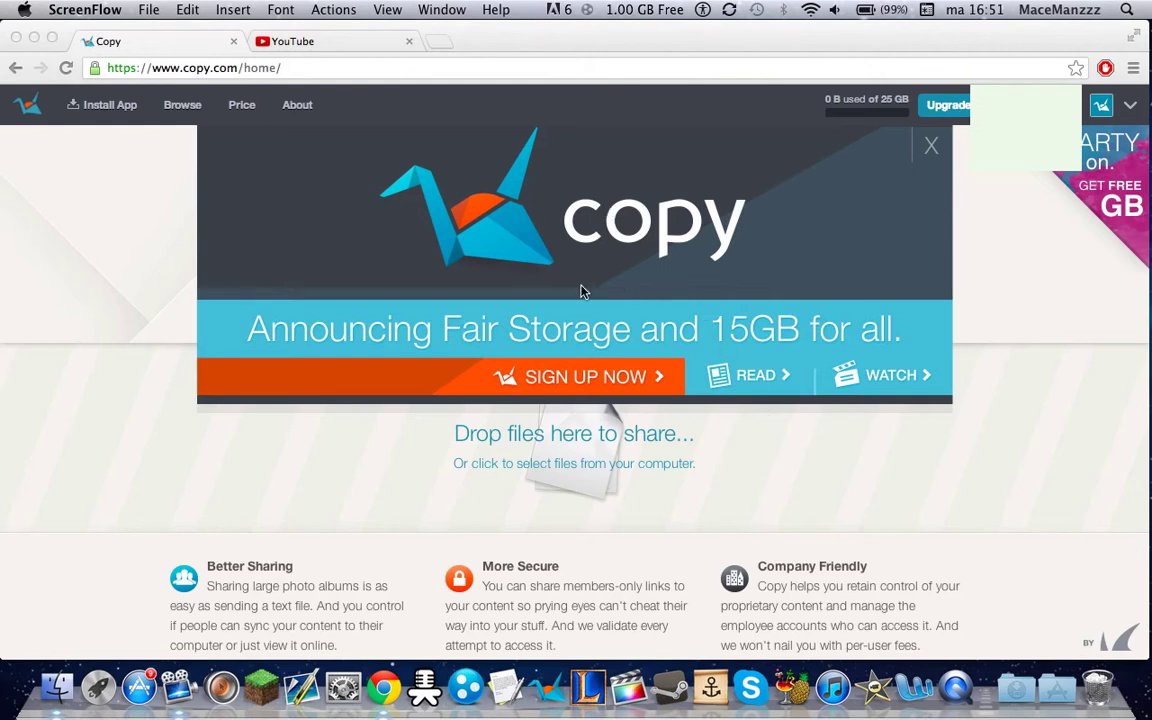
pyautogui.moveTo(540, 240)
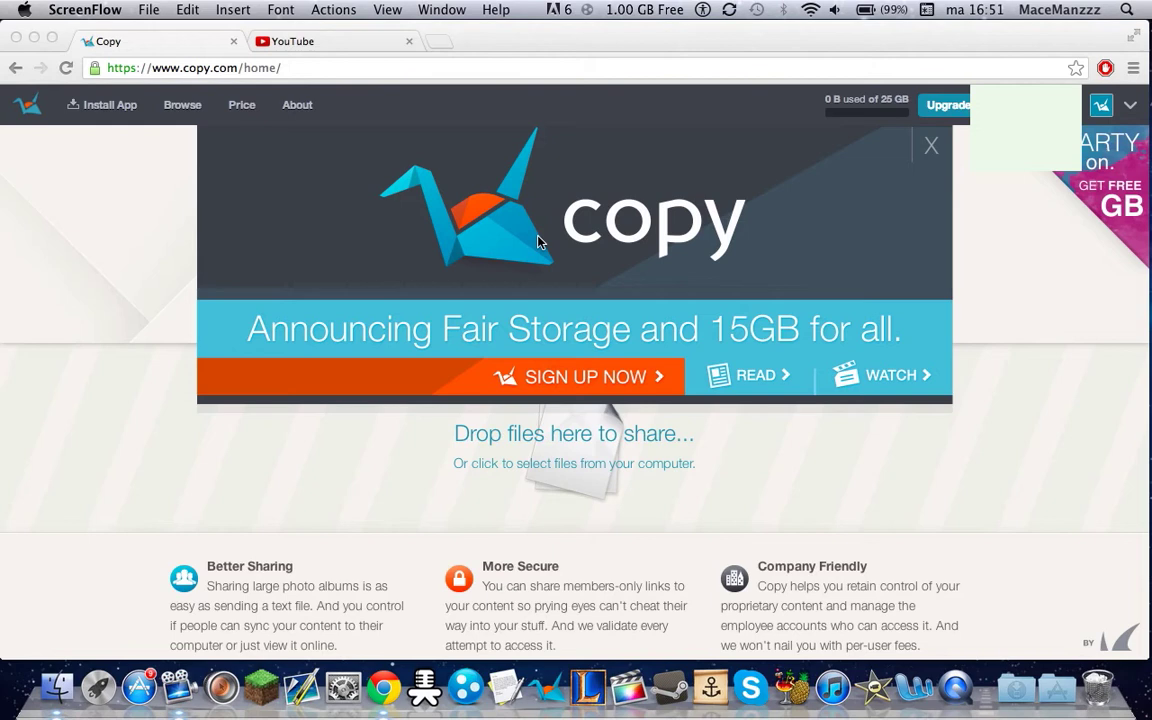
pyautogui.moveTo(864, 110)
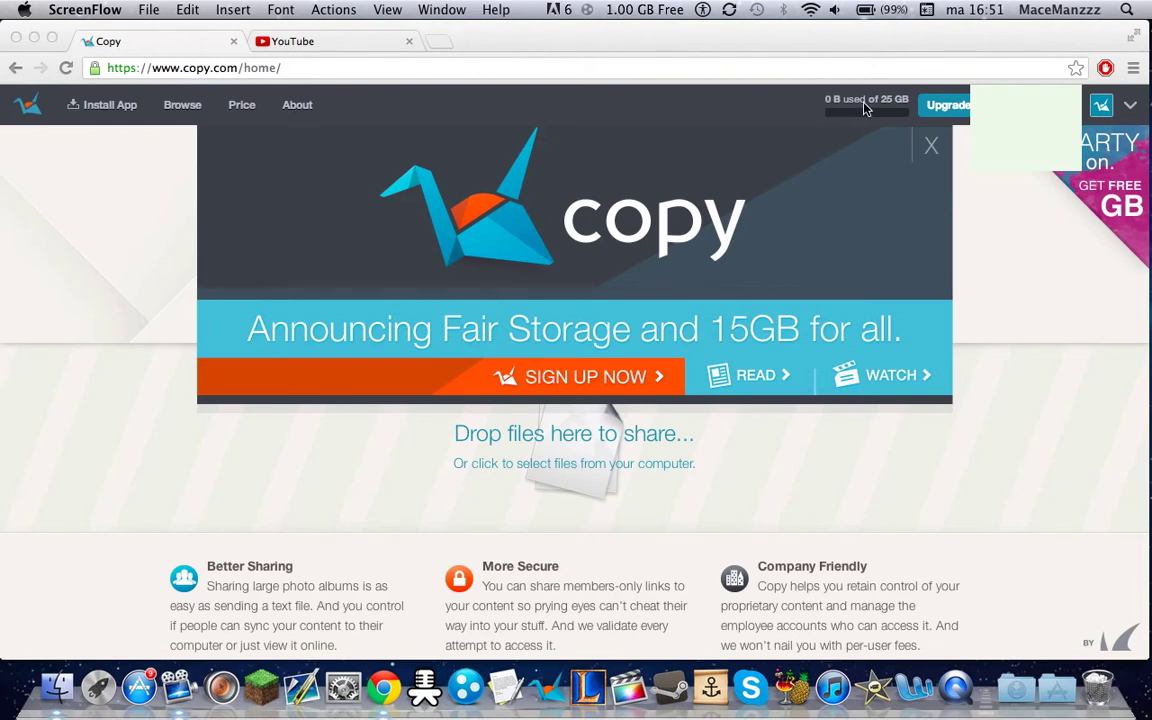
pyautogui.moveTo(270, 270)
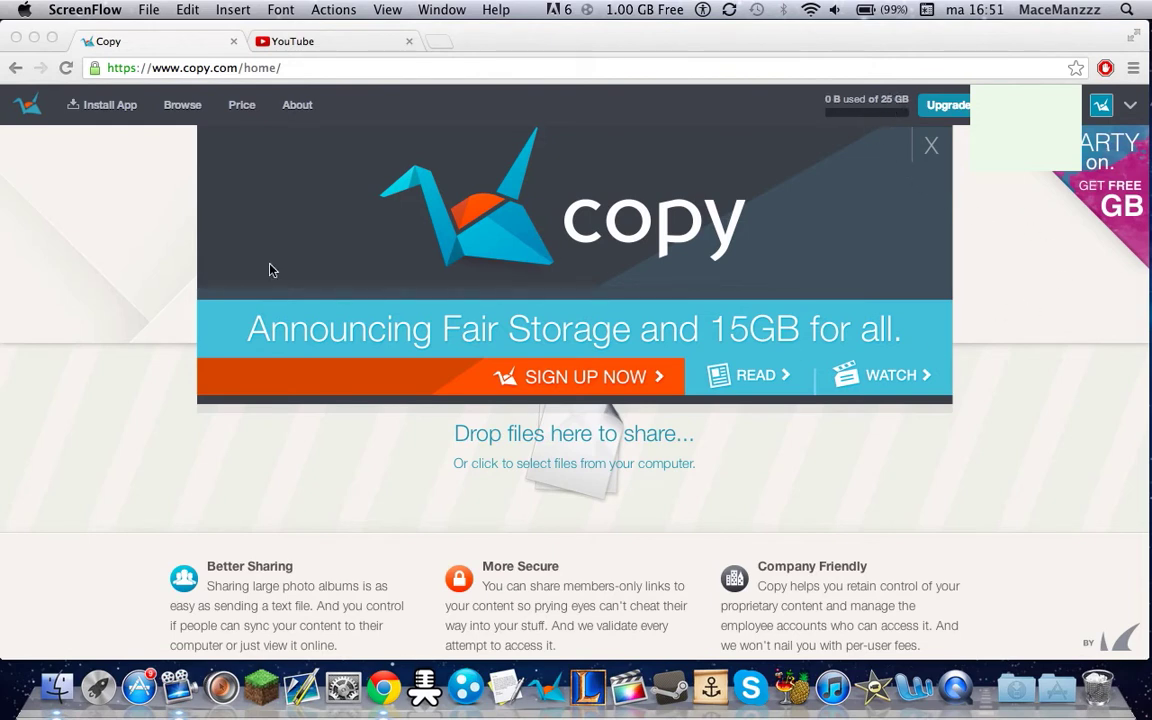
pyautogui.moveTo(398, 230)
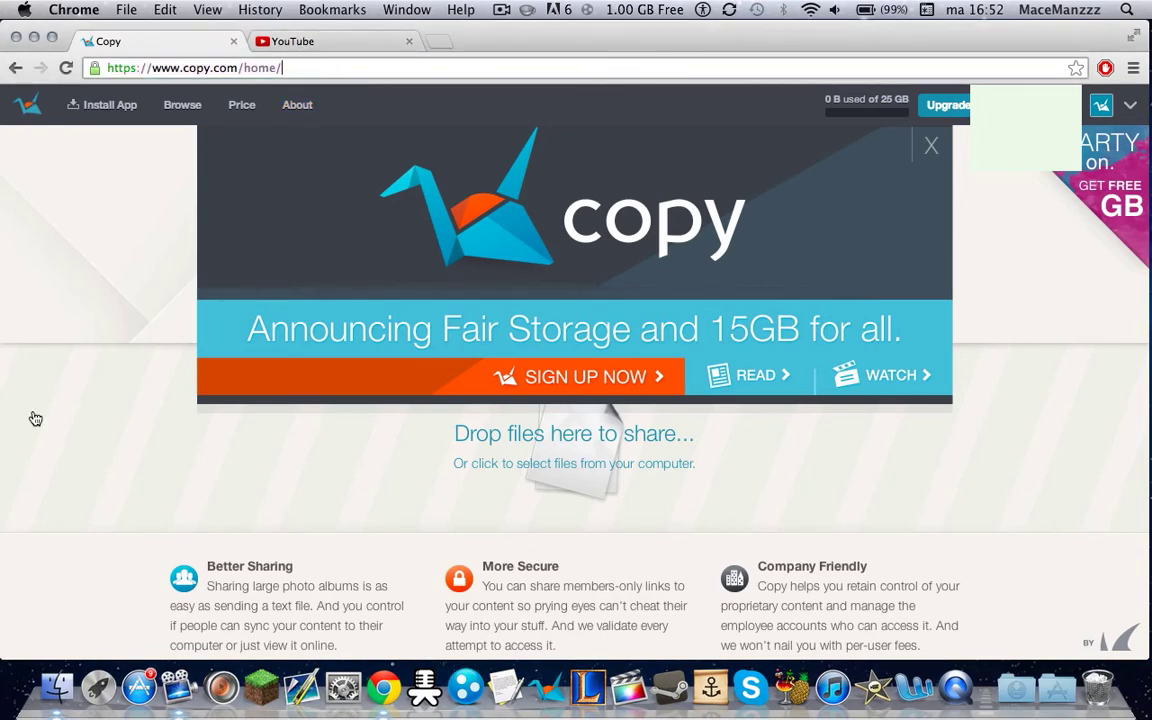
# Start choosing files to upload from the computer, then cancel the file picker.
pyautogui.click(574, 464)
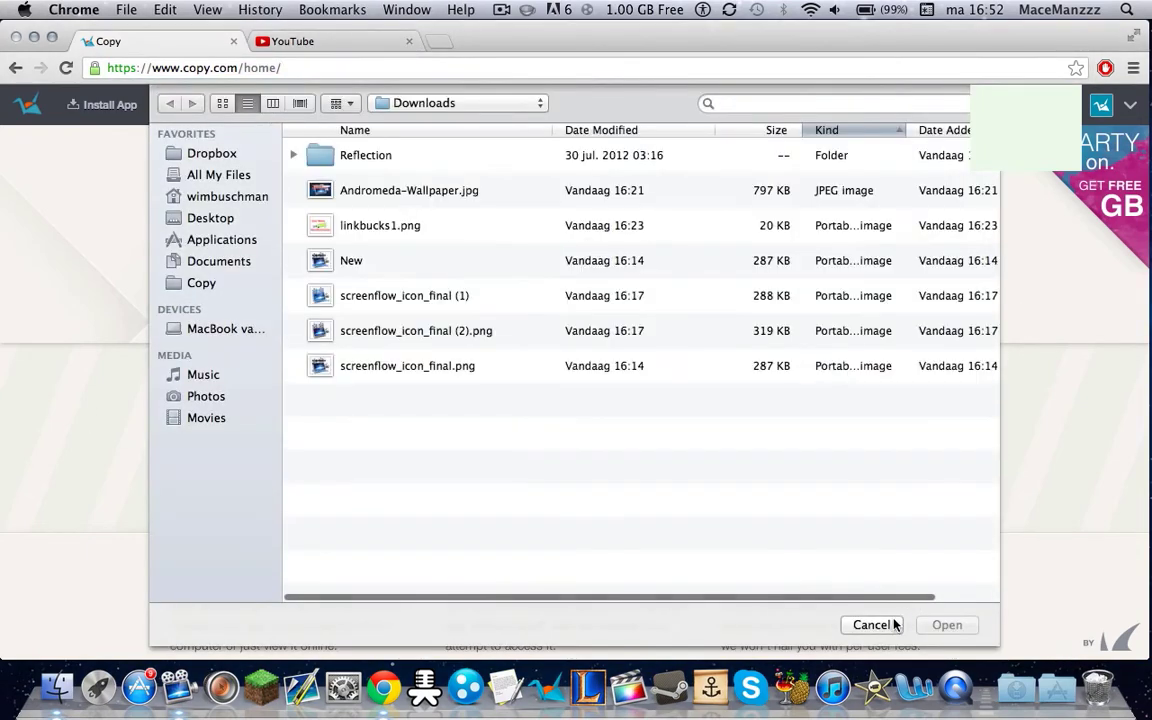
pyautogui.click(872, 624)
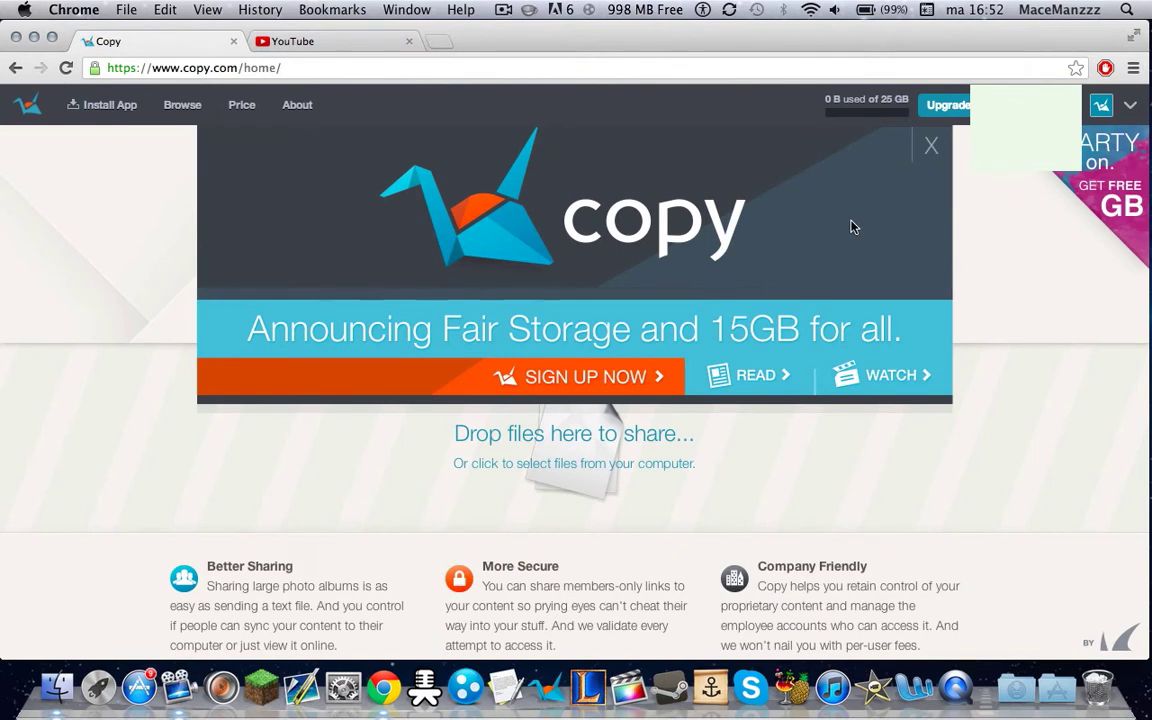
pyautogui.moveTo(590, 348)
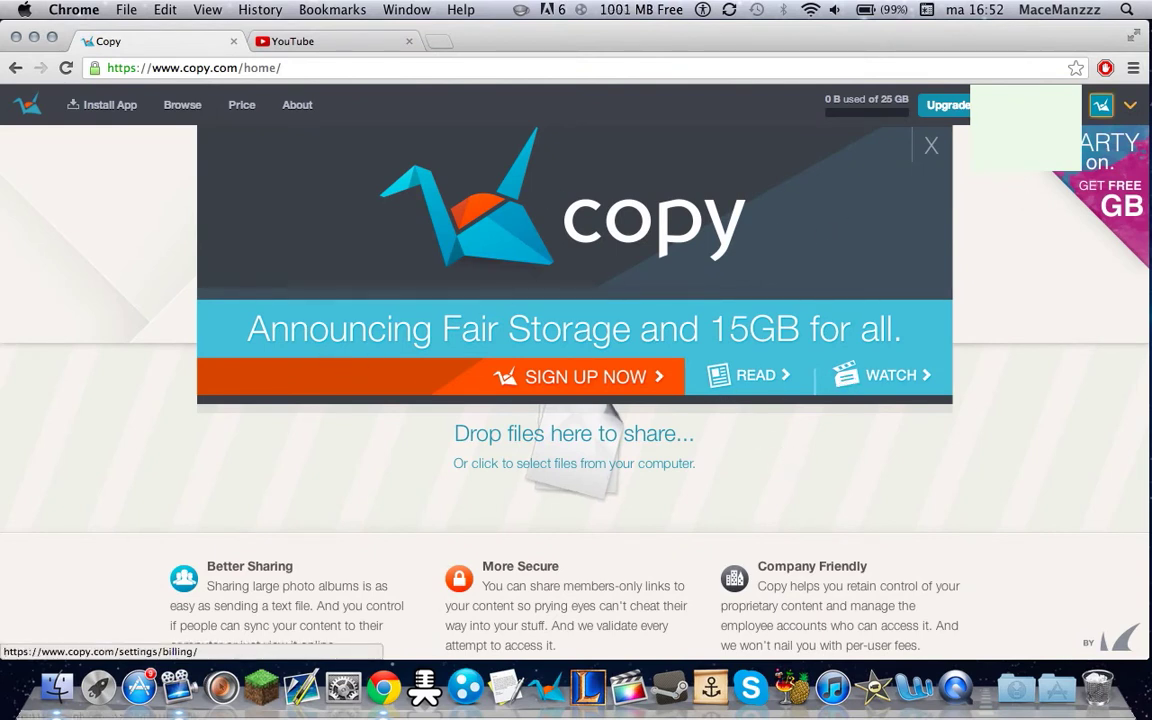
# Open the account options menu from the top-right avatar.
pyautogui.click(1100, 104)
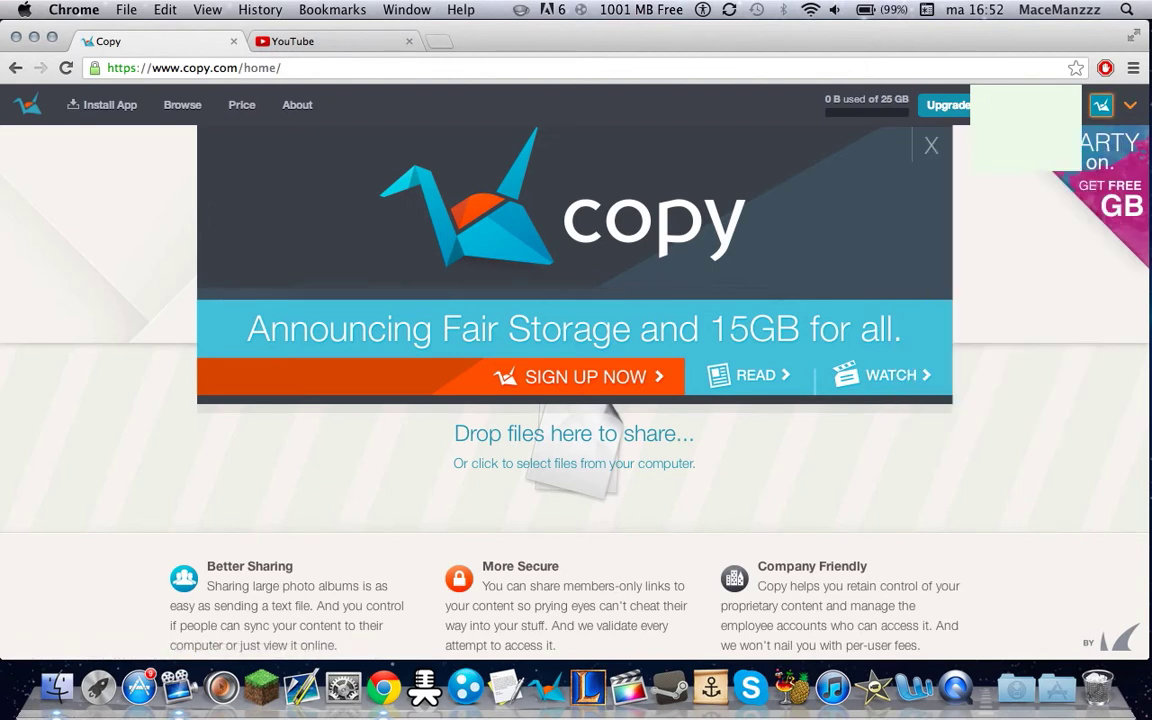
pyautogui.click(1104, 104)
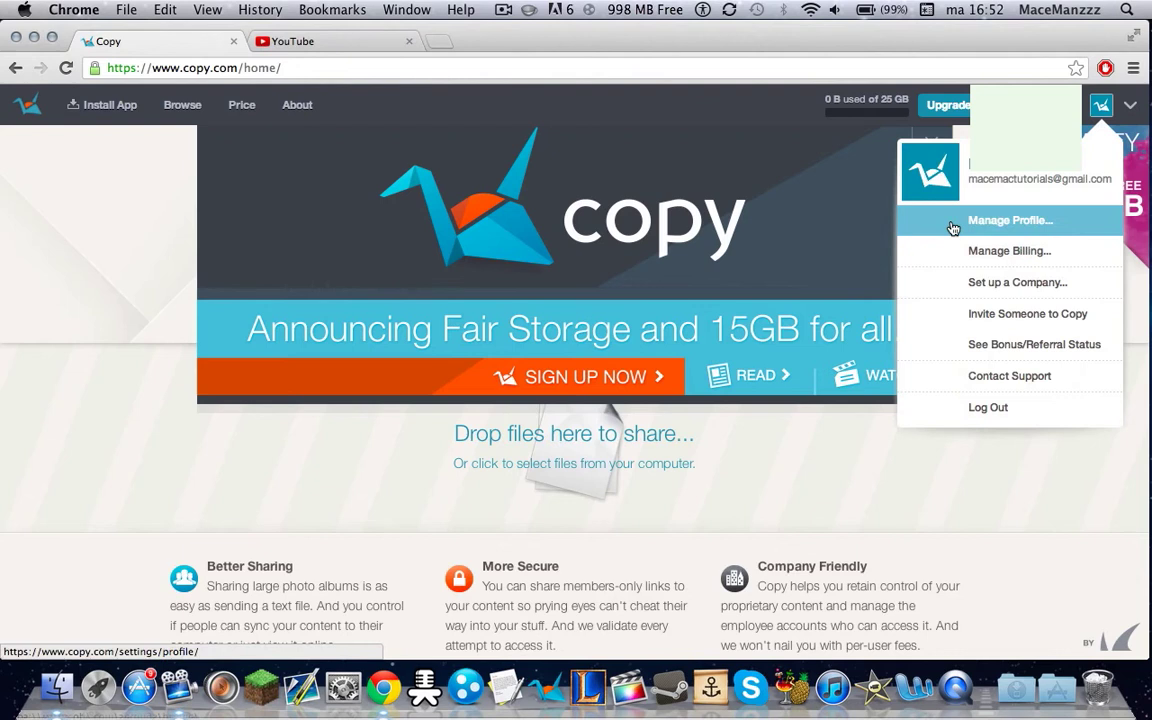
pyautogui.moveTo(1014, 312)
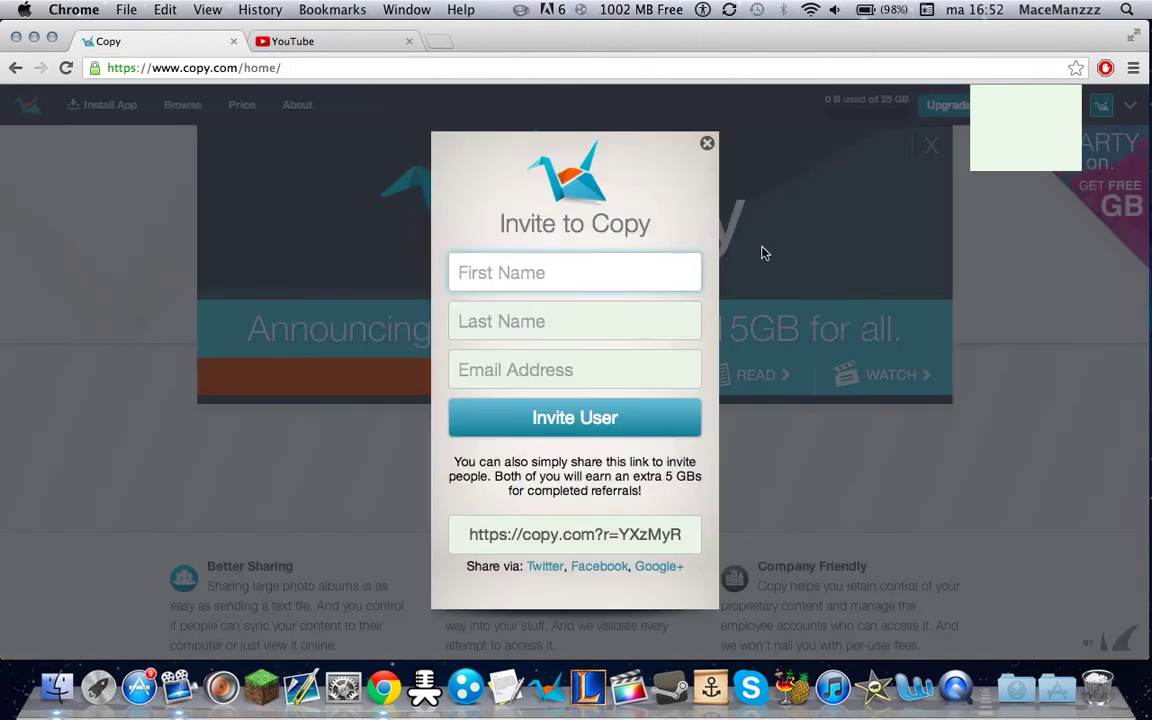
# Select the referral link in the Invite to Copy dialog, then close the dialog.
pyautogui.click(574, 272)
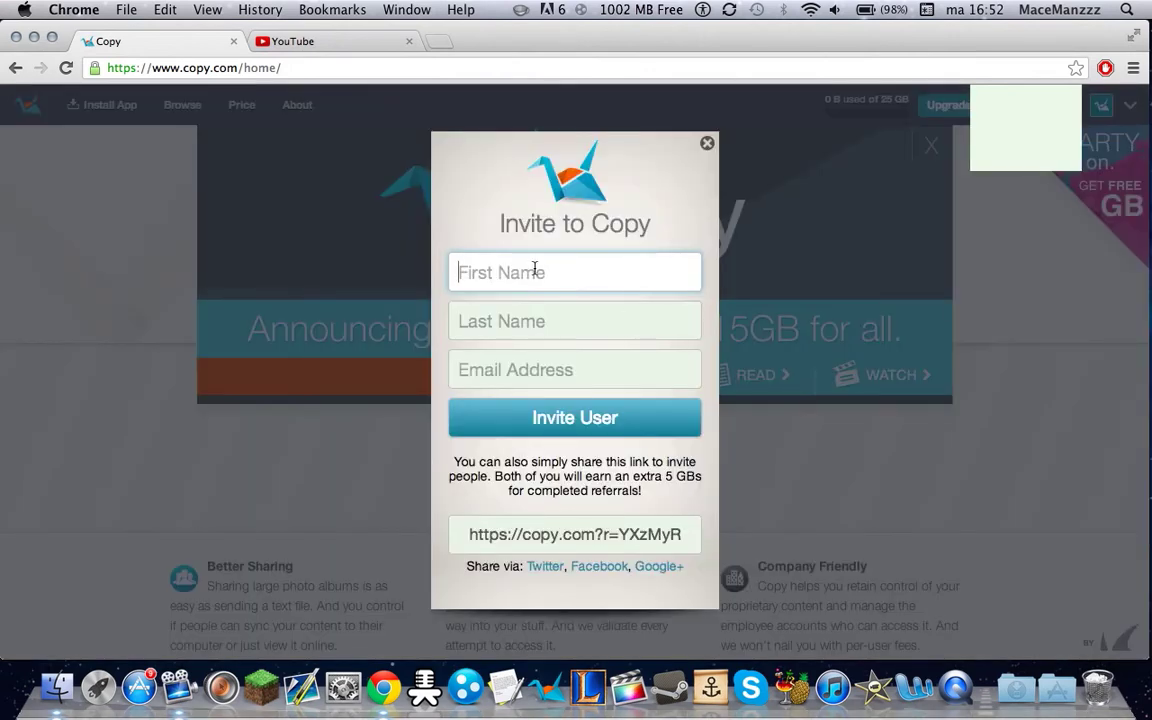
pyautogui.moveTo(558, 356)
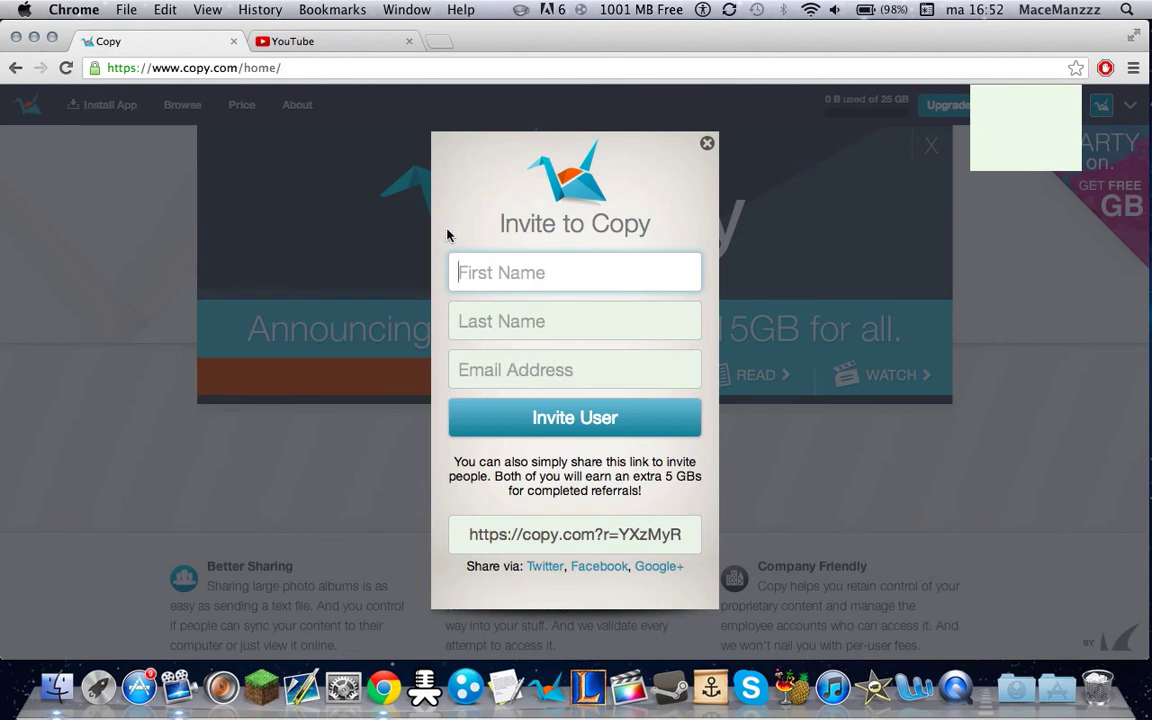
pyautogui.doubleClick(574, 534)
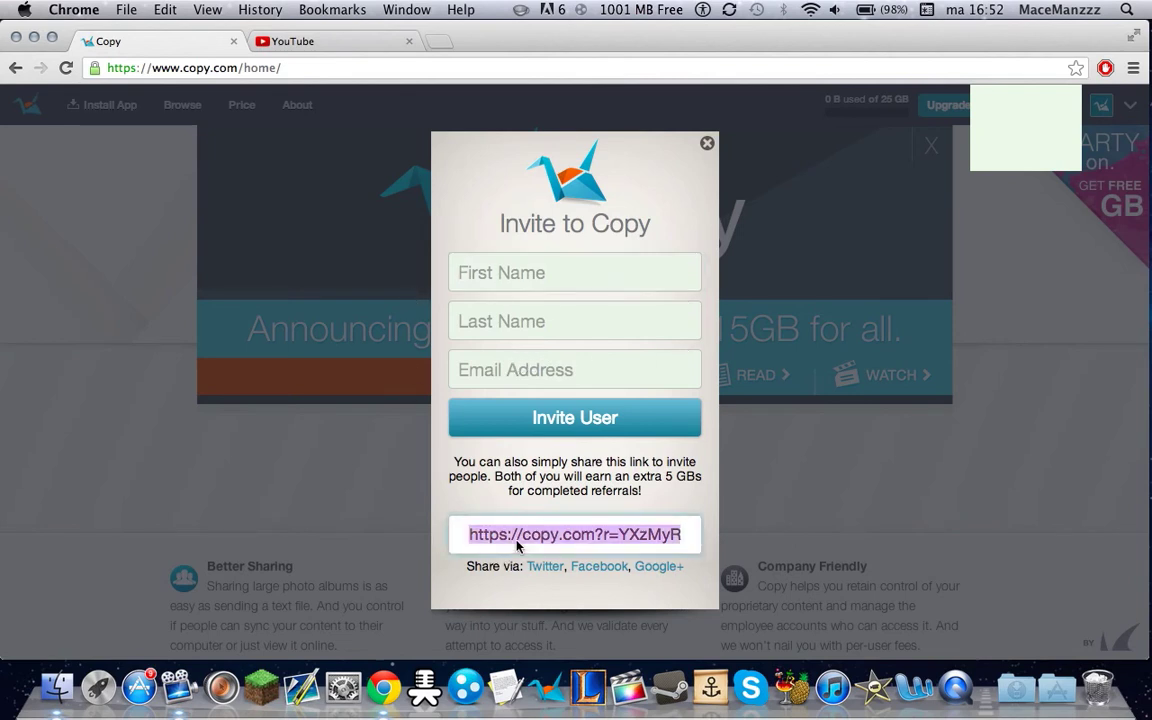
pyautogui.moveTo(410, 6)
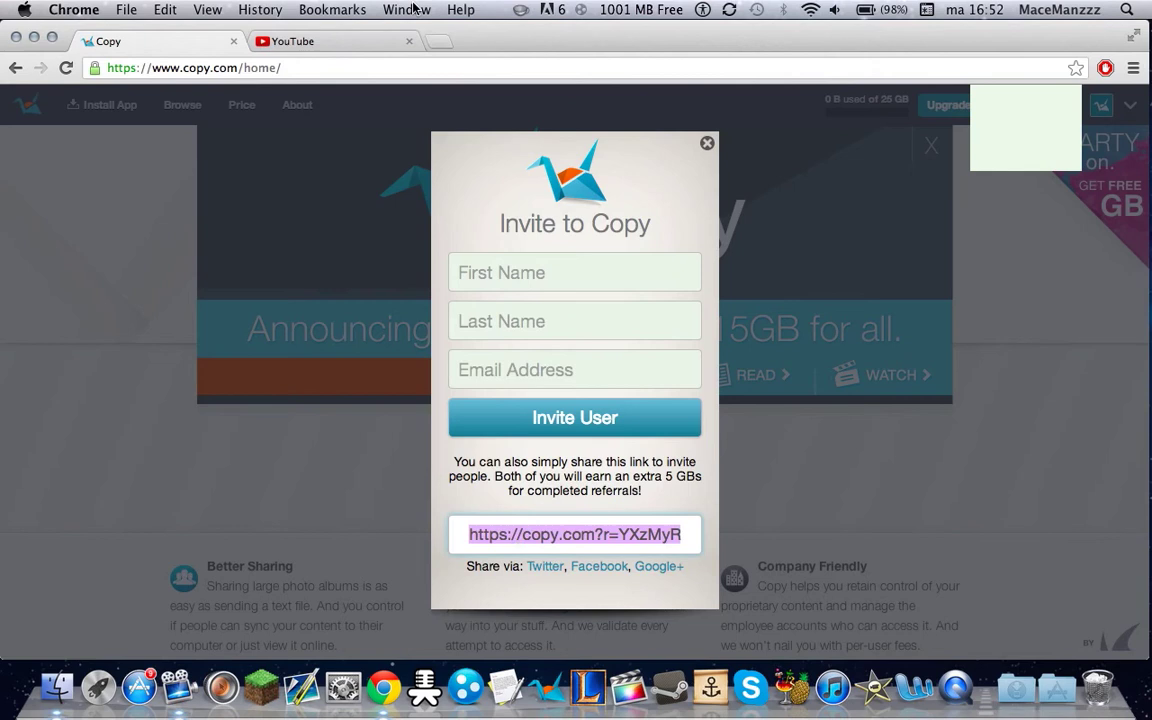
pyautogui.moveTo(708, 146)
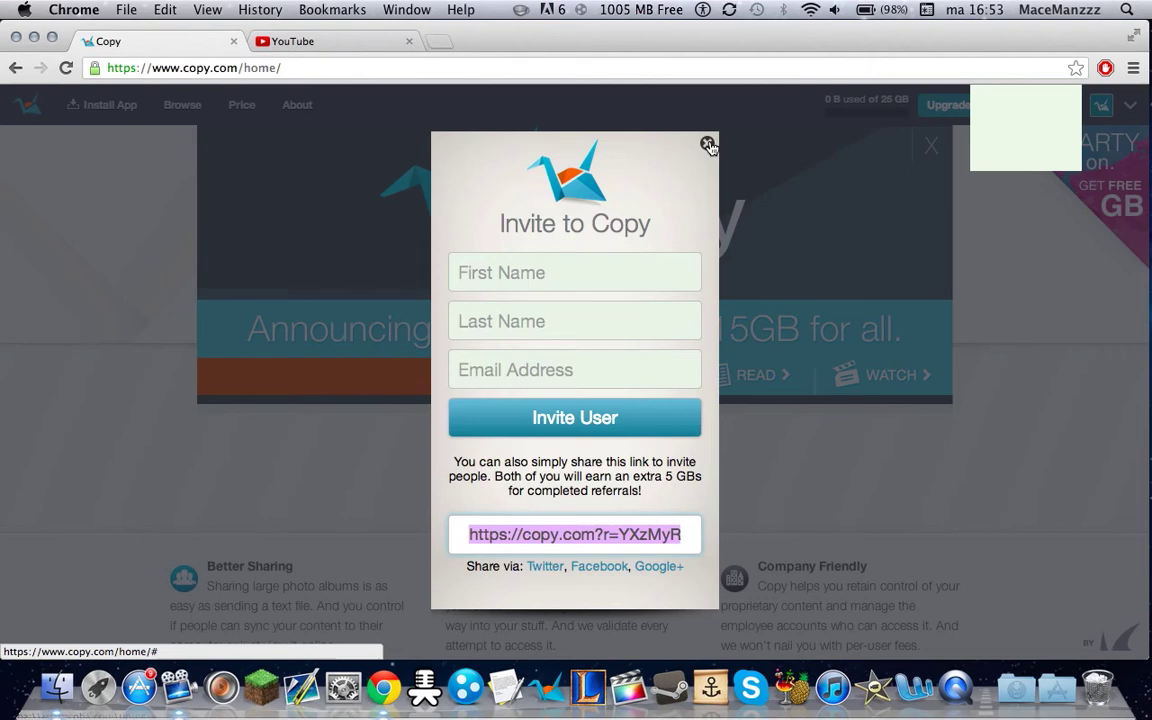
pyautogui.click(708, 144)
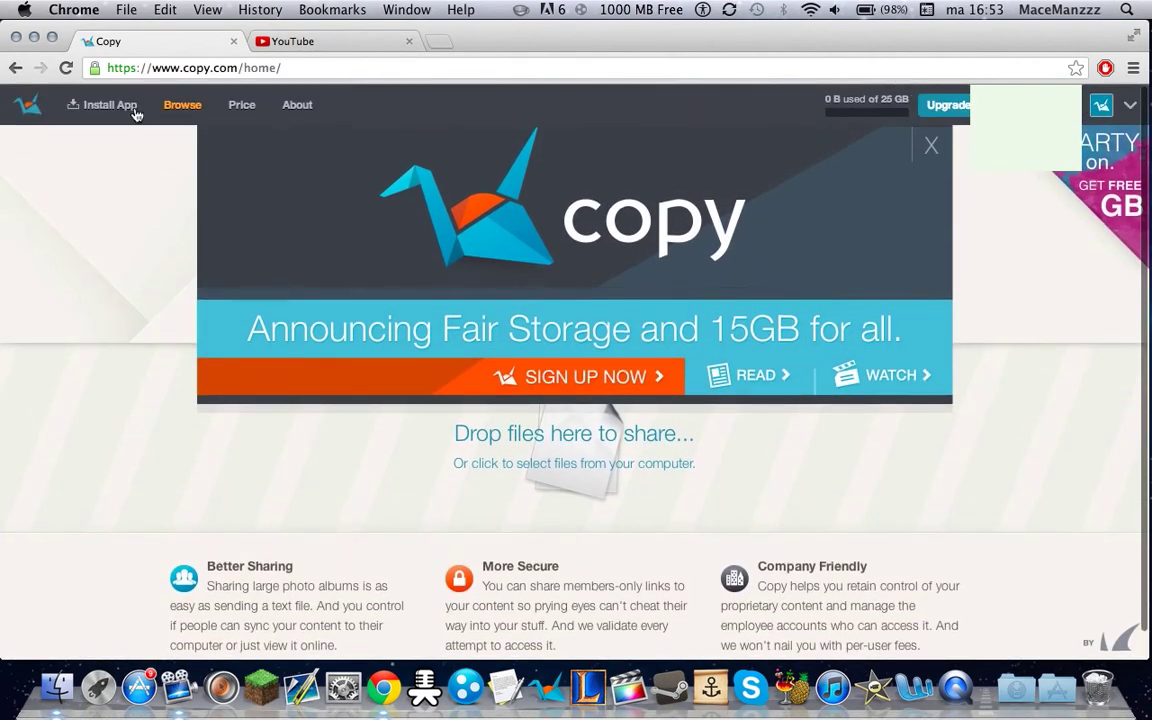
# Switch to the Browse view listing Copy Folder and Shared With Me.
pyautogui.click(184, 104)
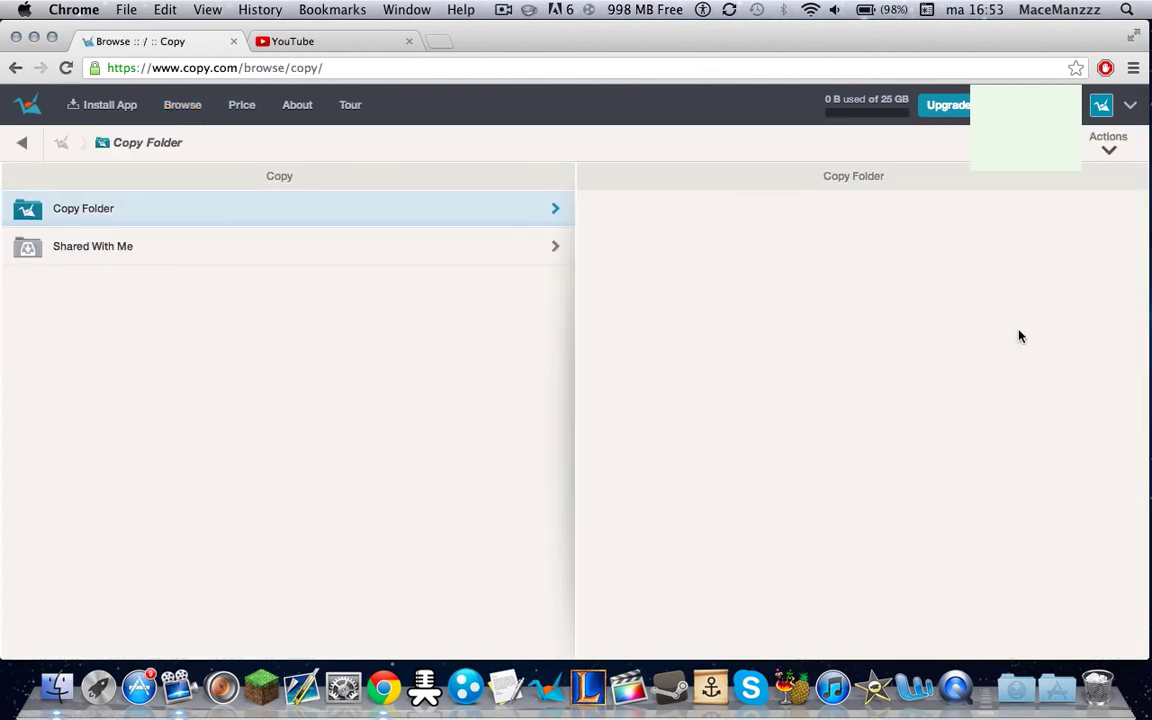
pyautogui.moveTo(688, 206)
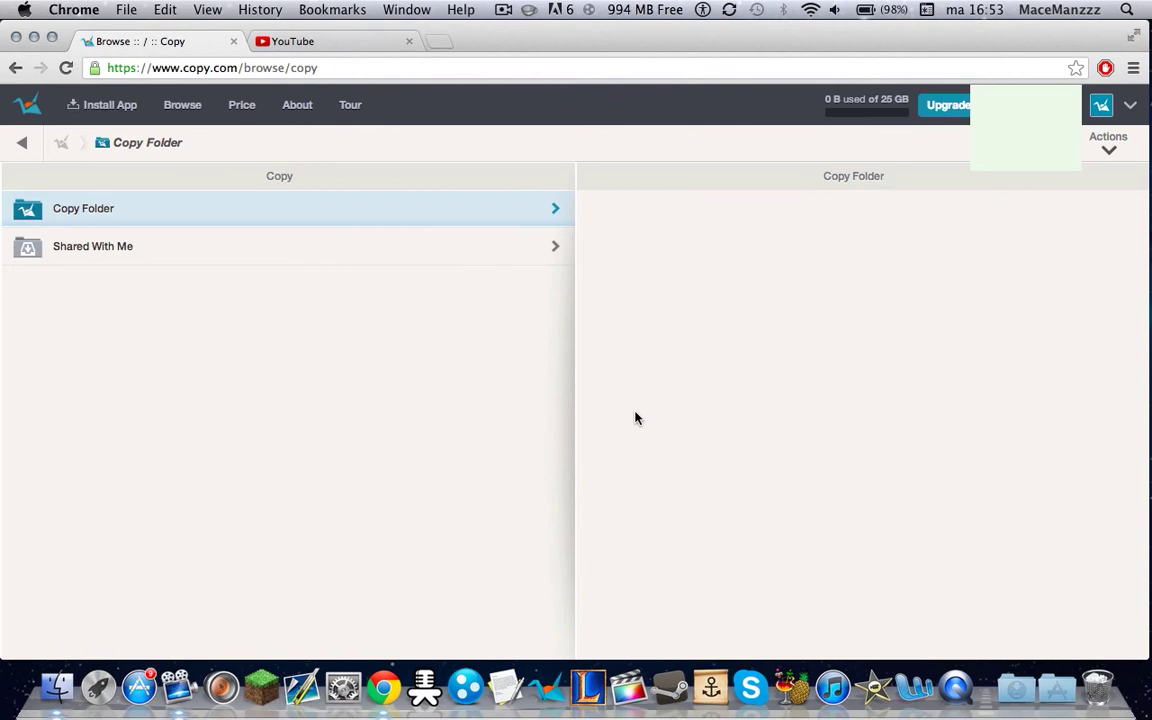
pyautogui.moveTo(478, 450)
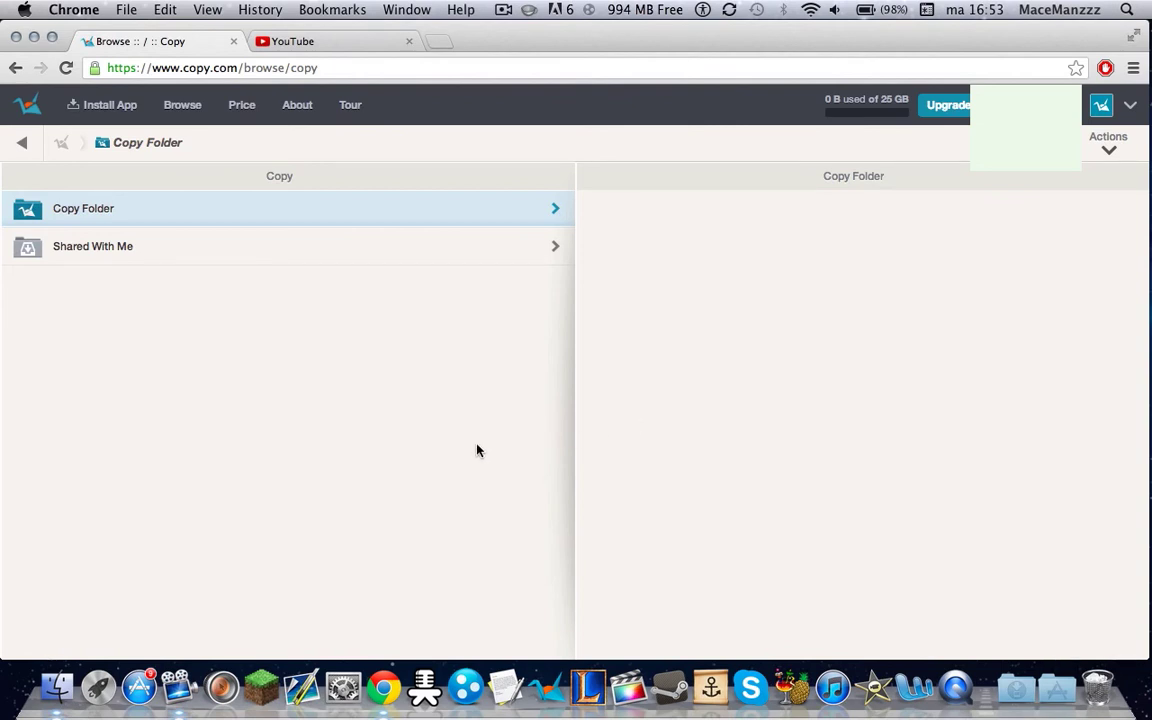
pyautogui.moveTo(406, 468)
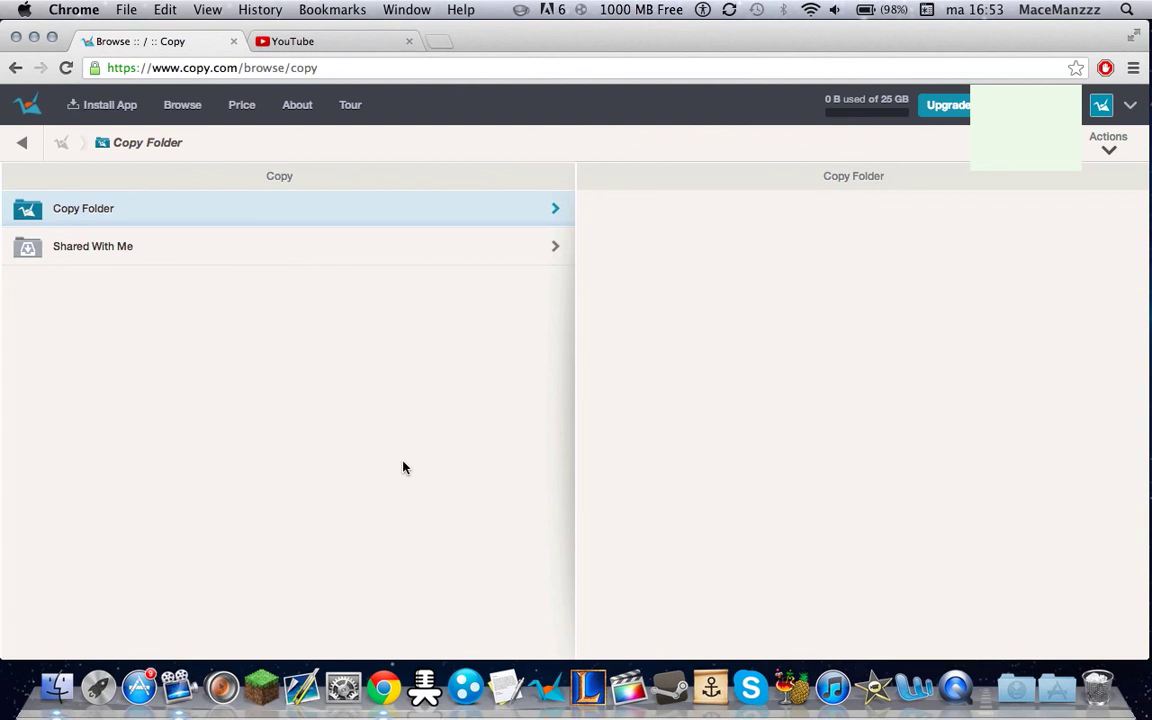